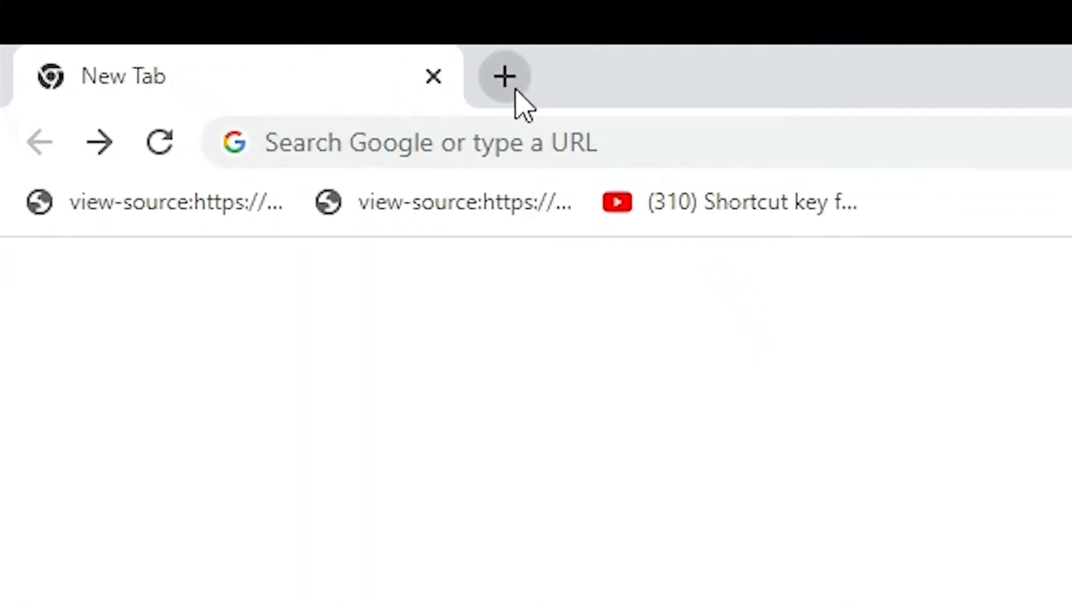
- Add a second new tab showing the Google new tab page
click(505, 76)
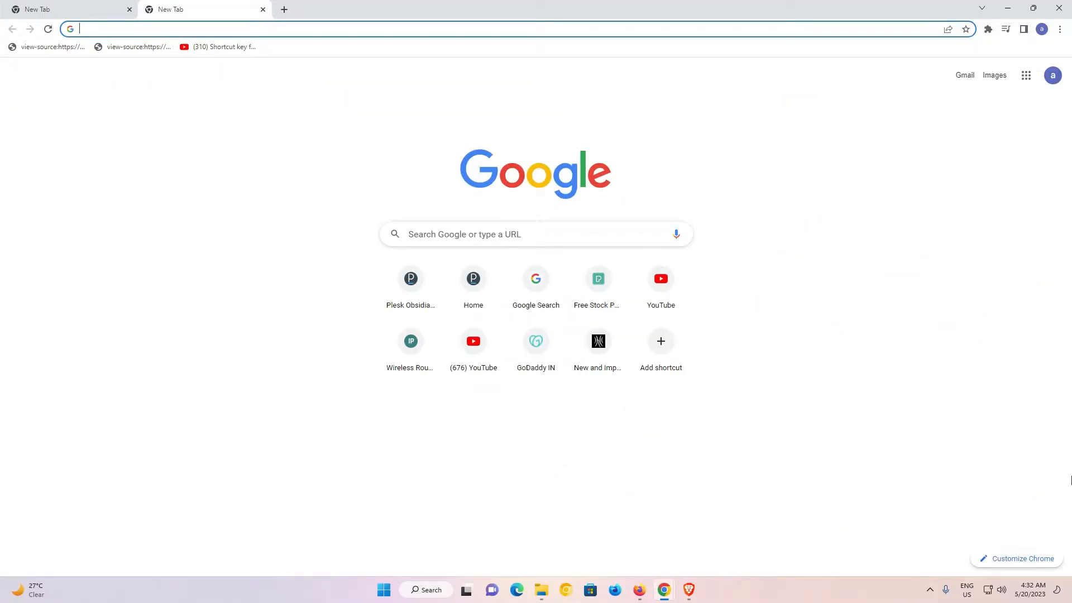
- Show the Customize Chrome panel with its colour theme swatches
click(1021, 557)
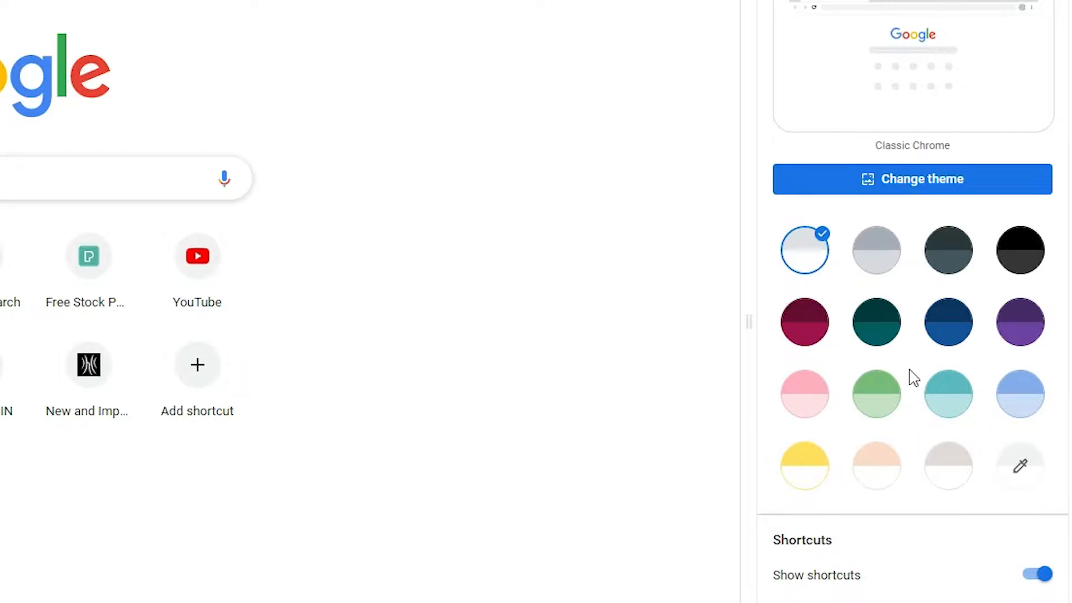
mouse_move(876, 323)
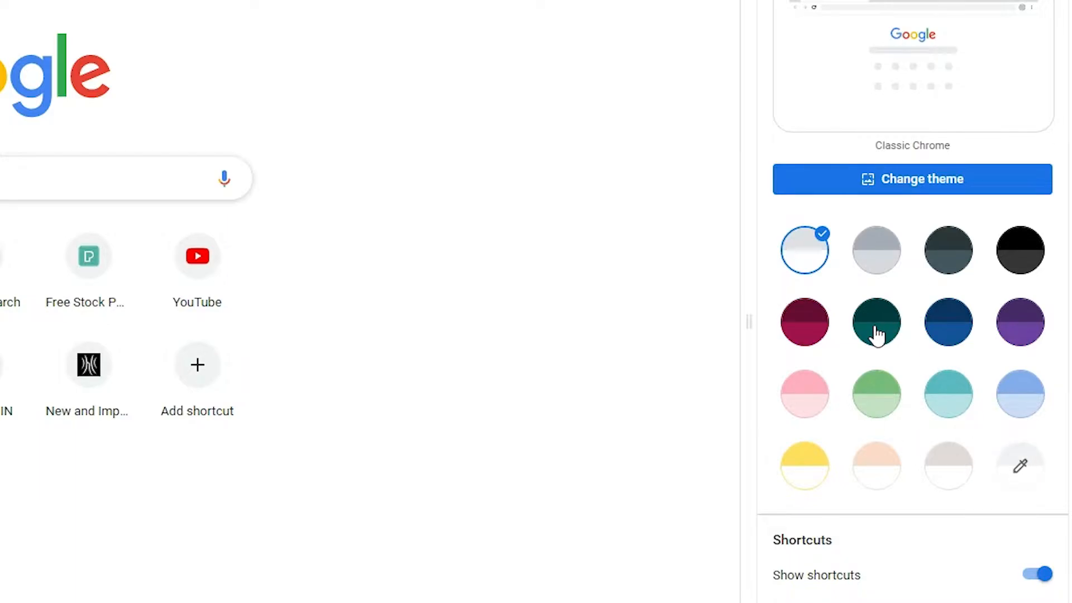
- Try the dark teal, dark maroon, light pink and dark slate grey themes, settling on dark teal
click(877, 322)
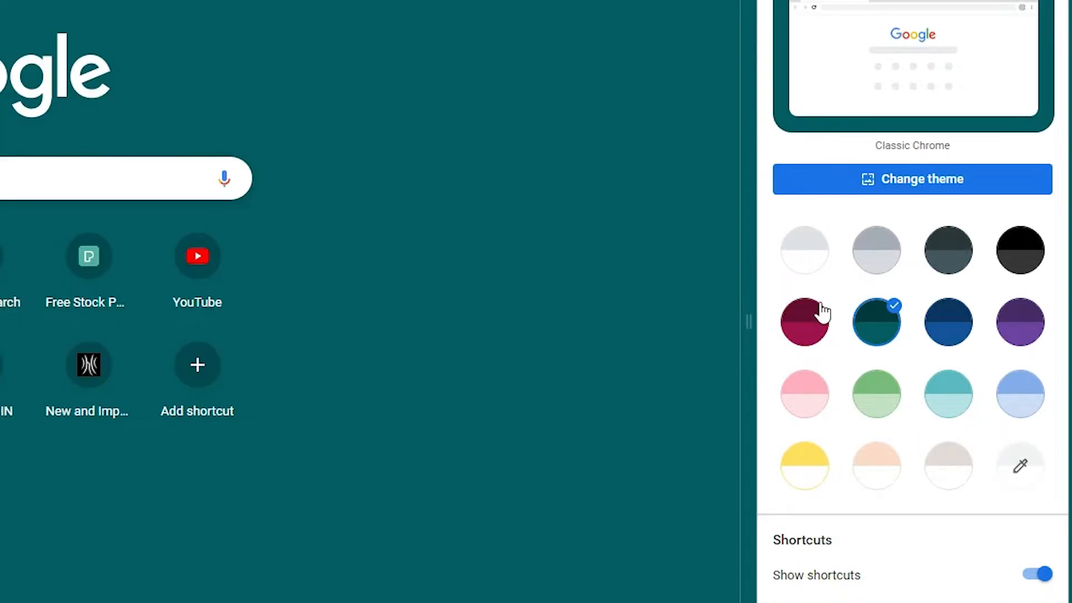
click(805, 322)
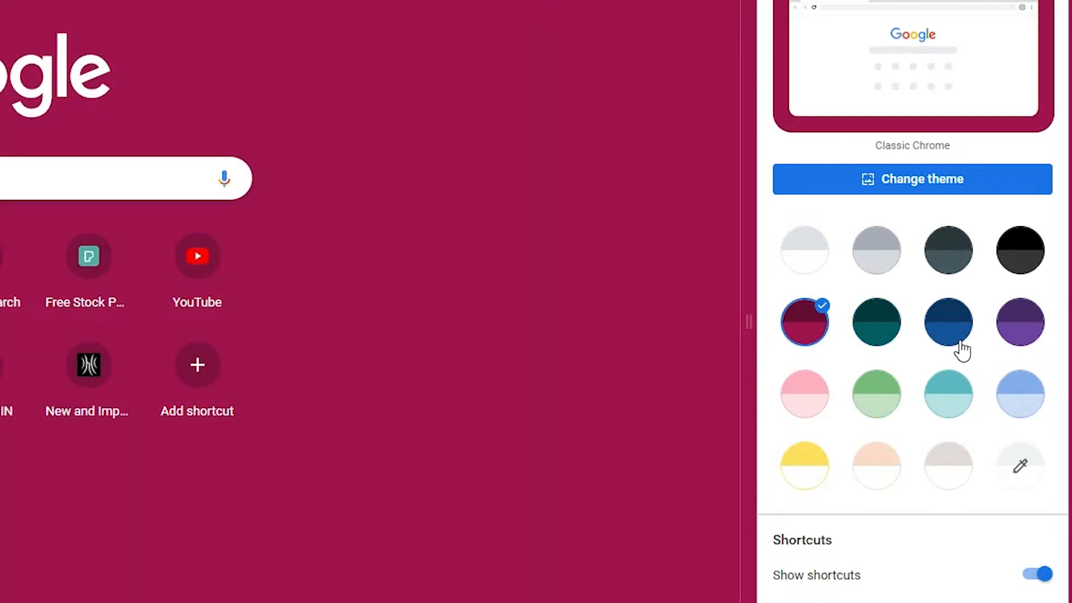
click(804, 394)
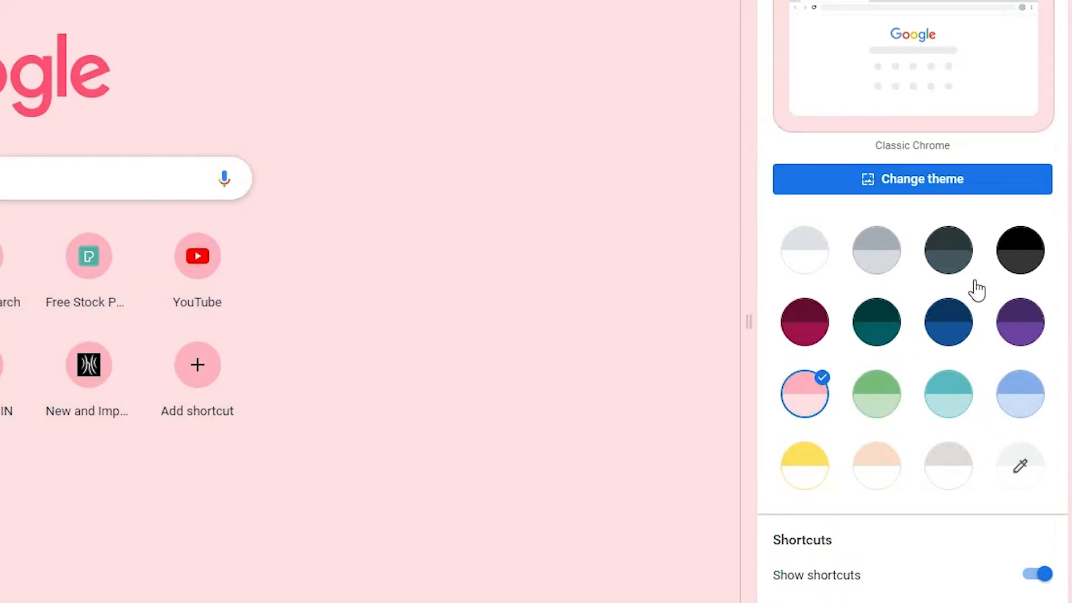
click(947, 250)
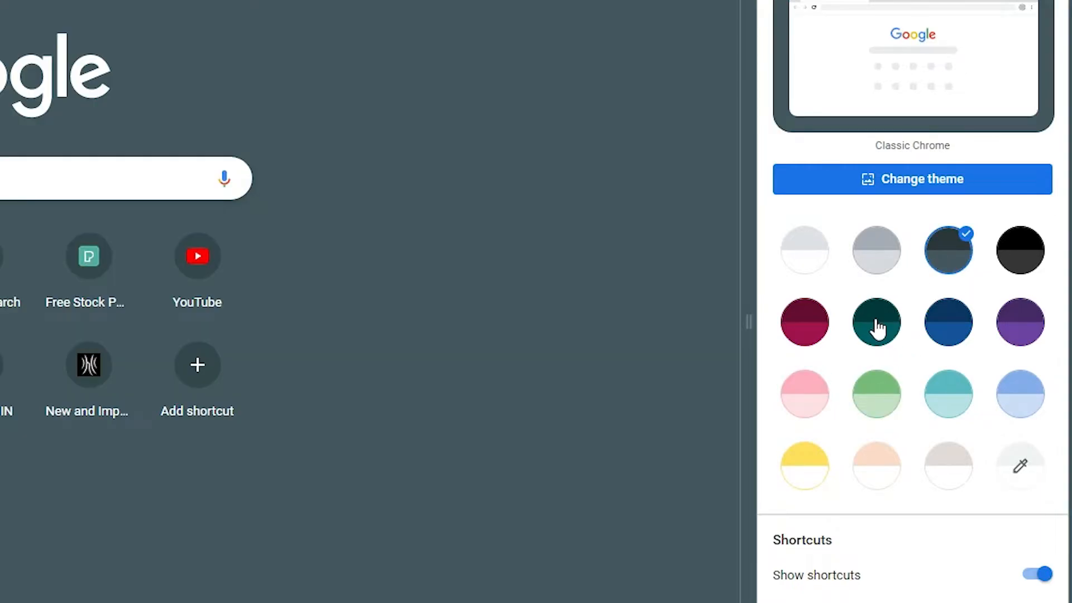
click(875, 321)
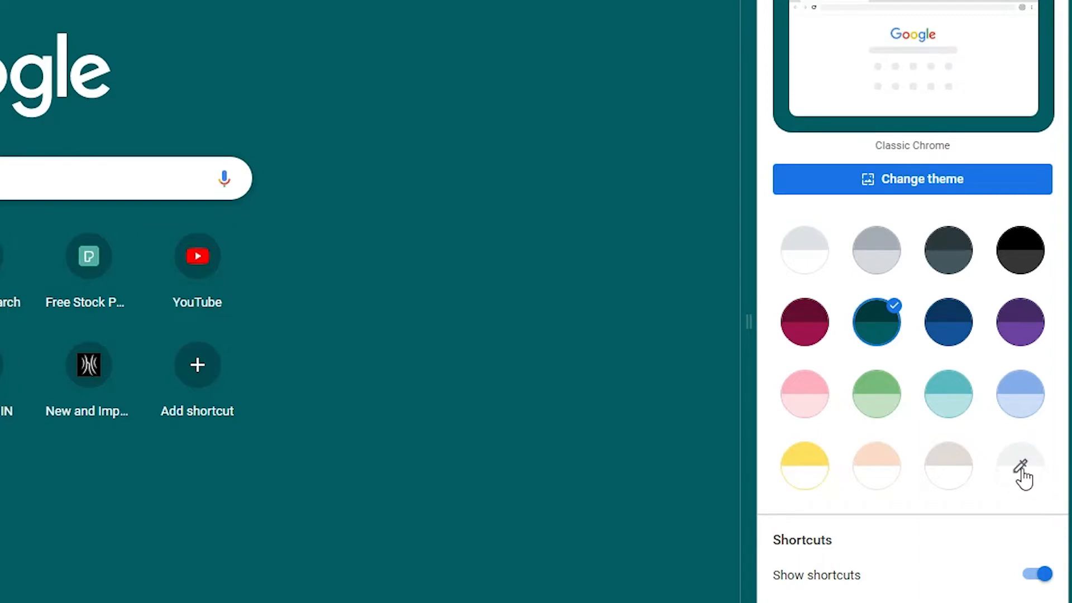
click(1019, 466)
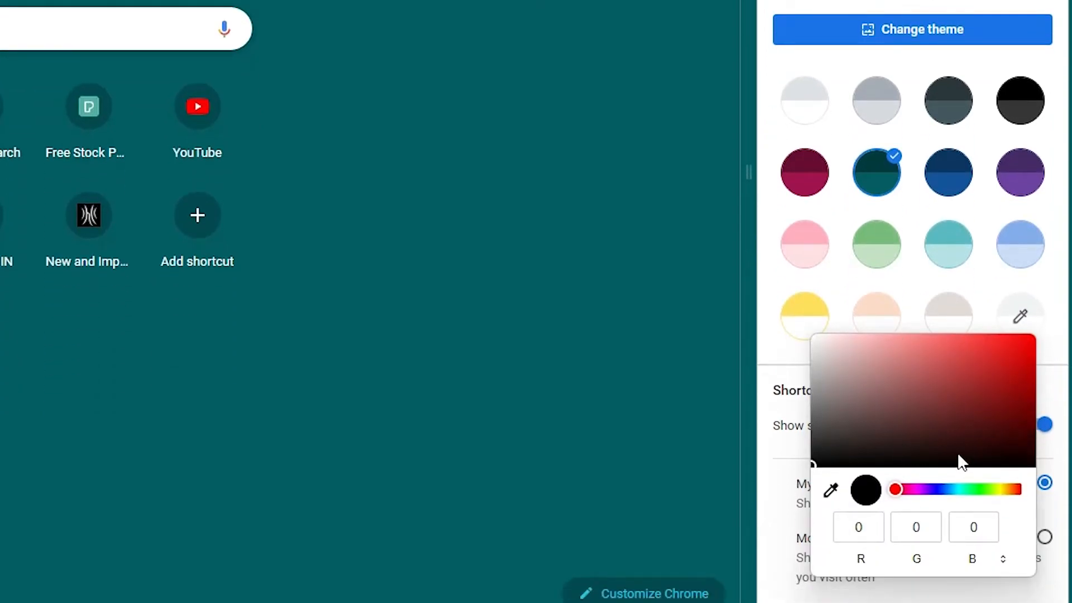
click(940, 489)
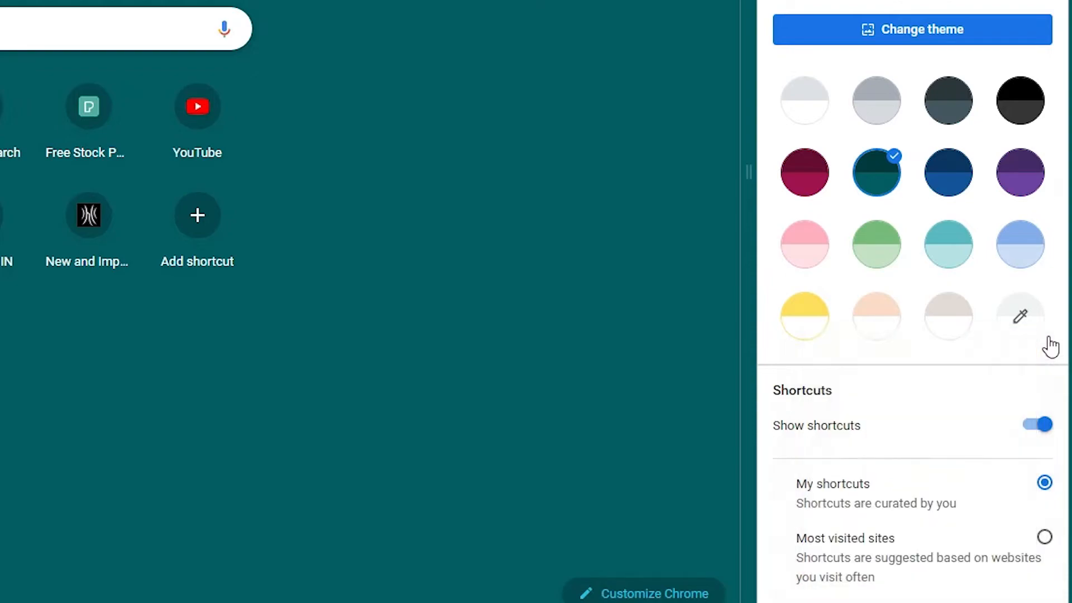
- Apply the custom dark red colour, then replace it with the purple theme
click(1018, 315)
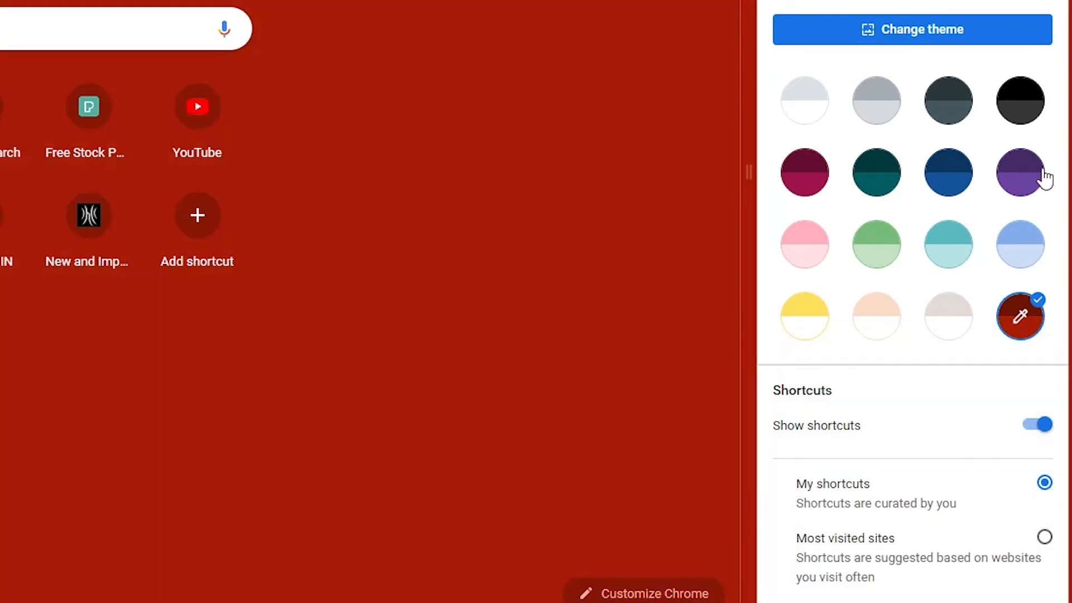
click(1019, 172)
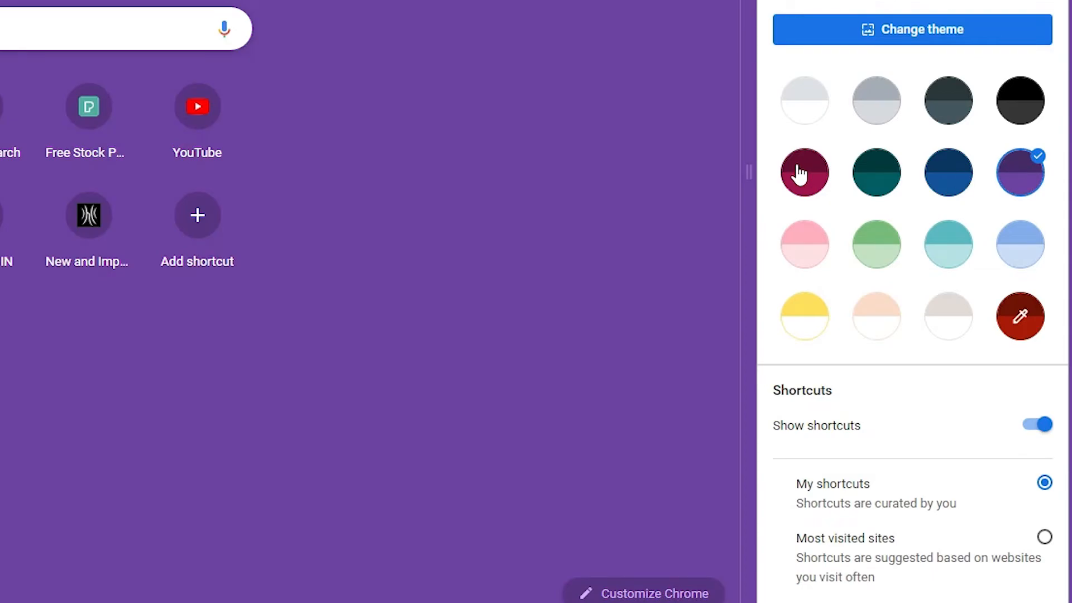